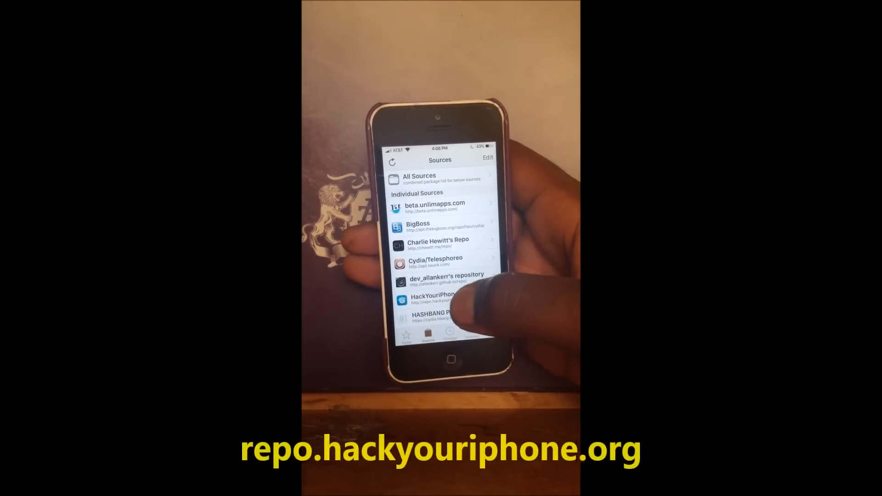
Step: Search Cydia's packages for names beginning with E
click(439, 298)
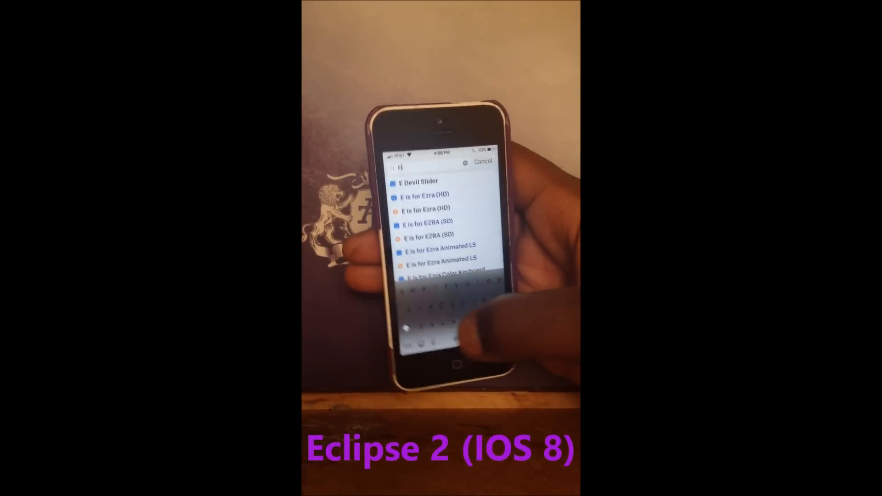
Step: Finish the 'Eclipse' query and choose the Eclipse 2 (iOS 8) package to install
text(clip)
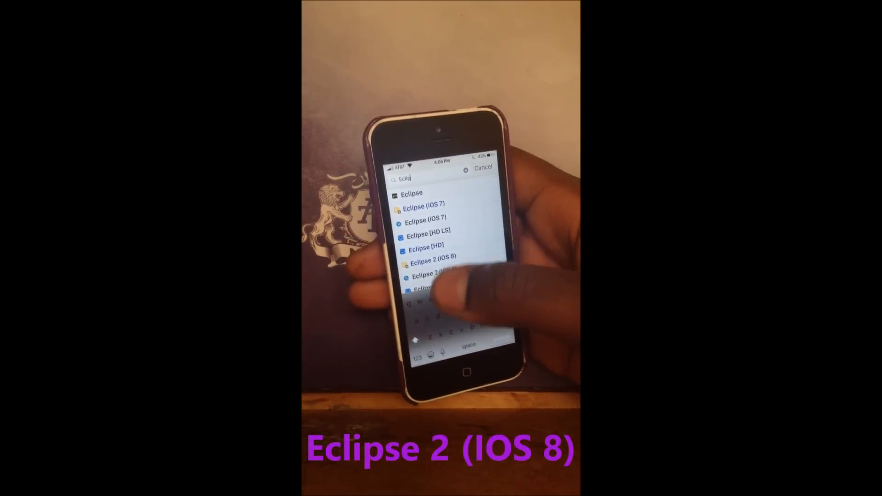
click(432, 257)
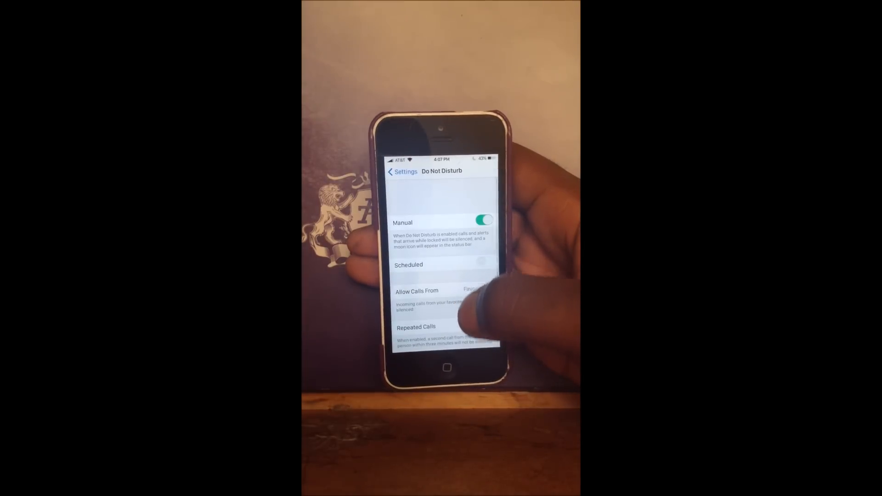
Step: Review Eclipse's Blacklisted Applications list in Settings, then return to the Eclipse page
click(402, 171)
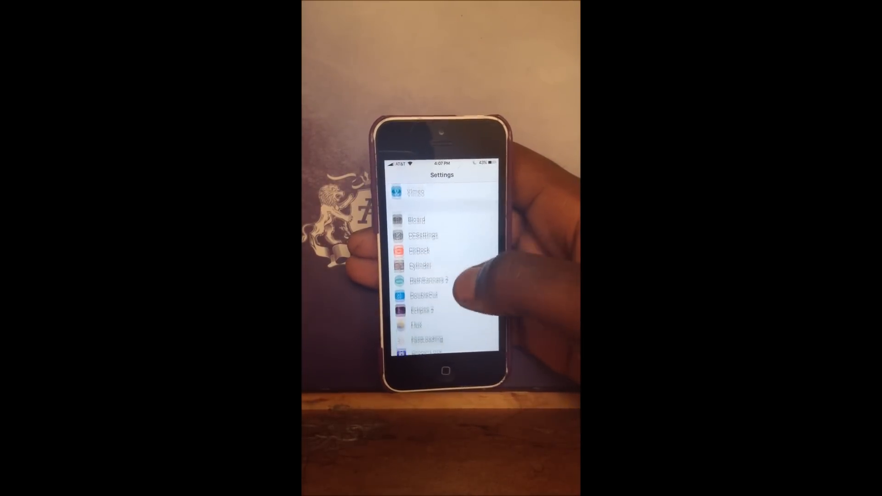
click(422, 311)
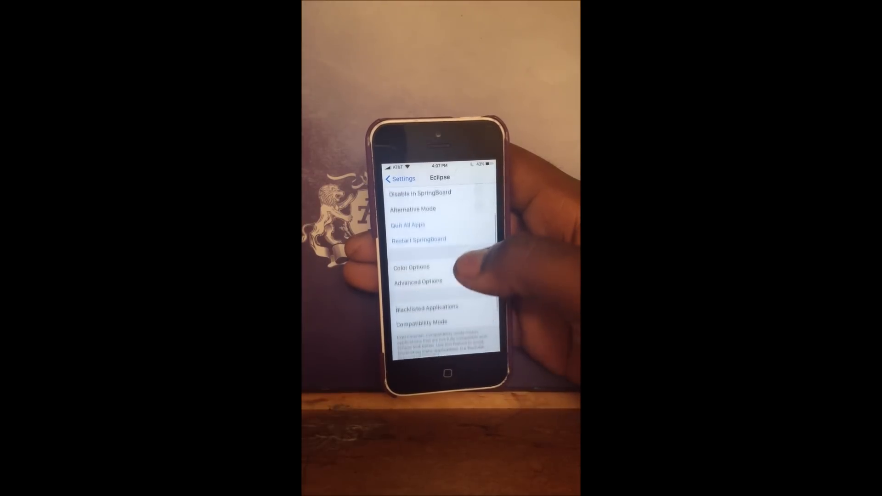
click(426, 307)
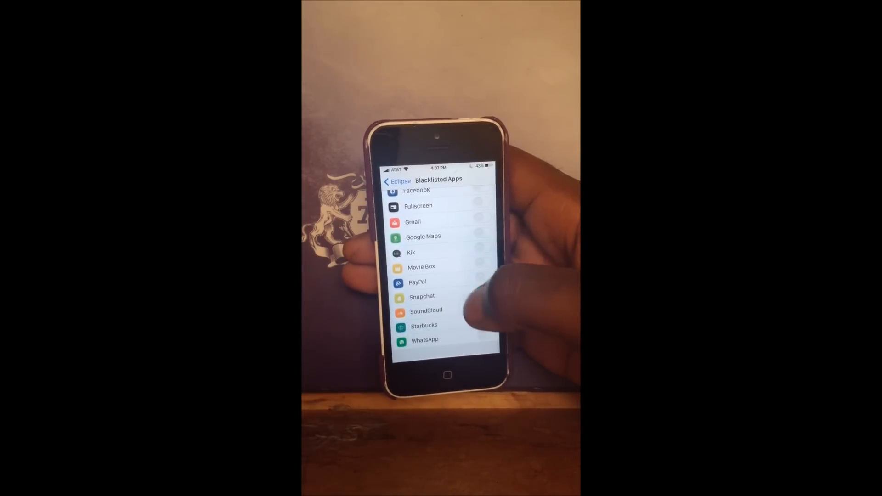
scroll(down, 3)
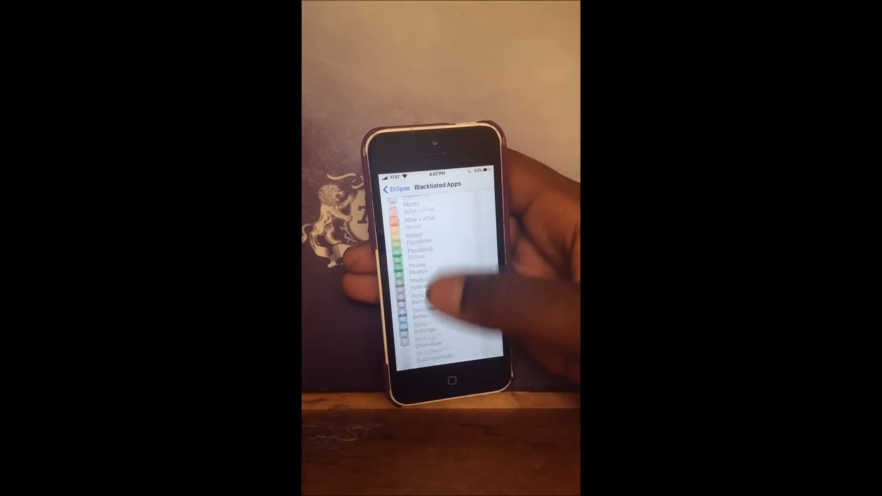
click(398, 185)
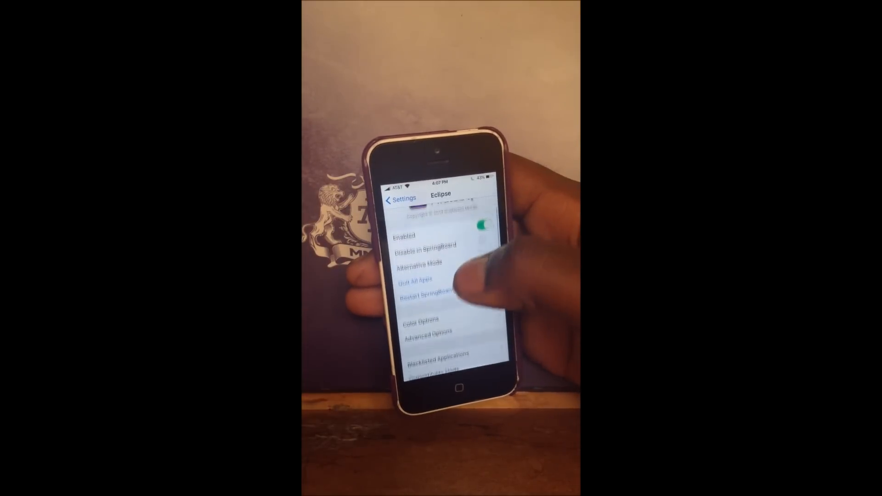